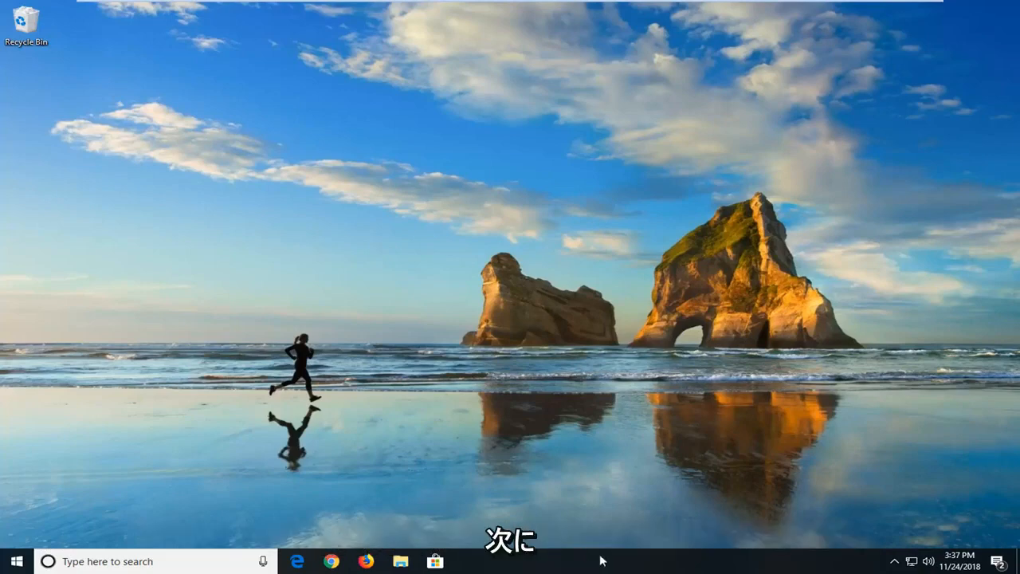
- Bring up the taskbar context menu to launch Task Manager
right_click(602, 561)
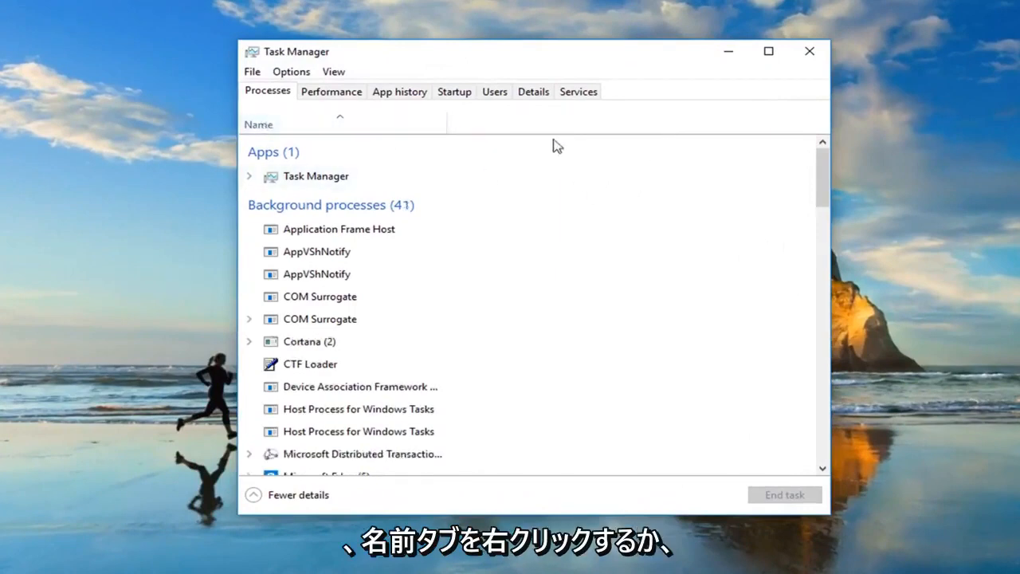
mouse_move(604, 132)
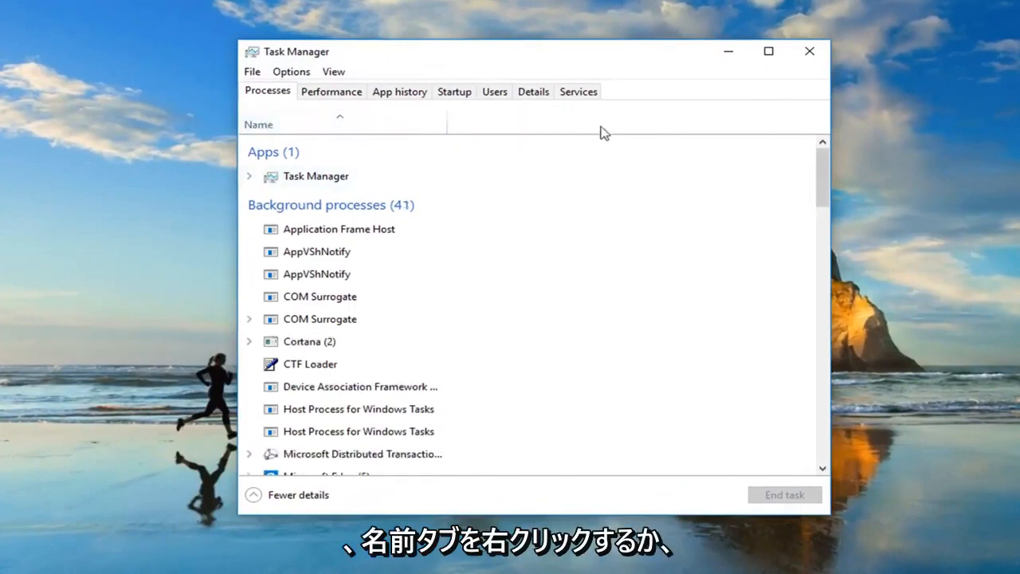
mouse_move(459, 134)
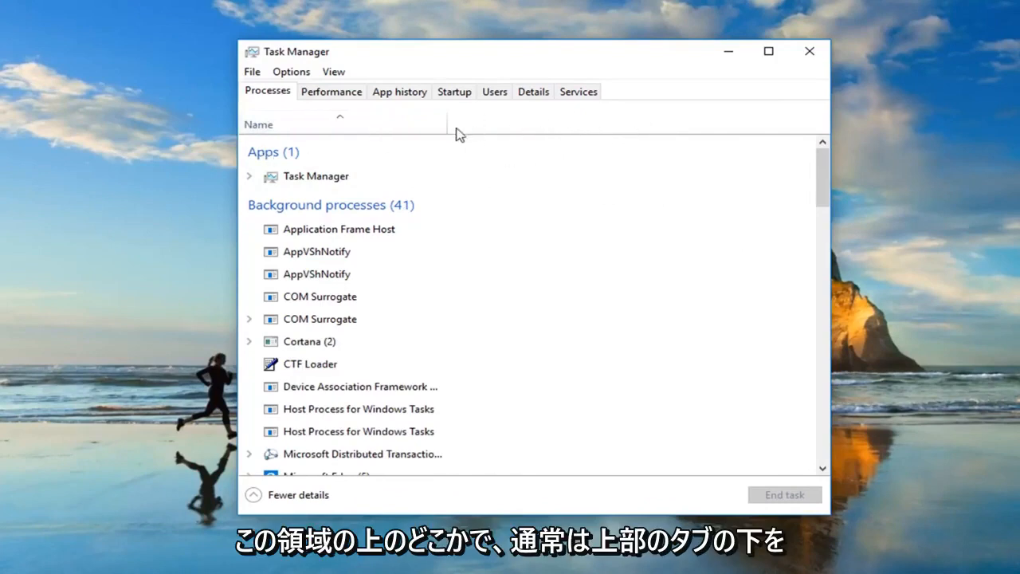
mouse_move(535, 130)
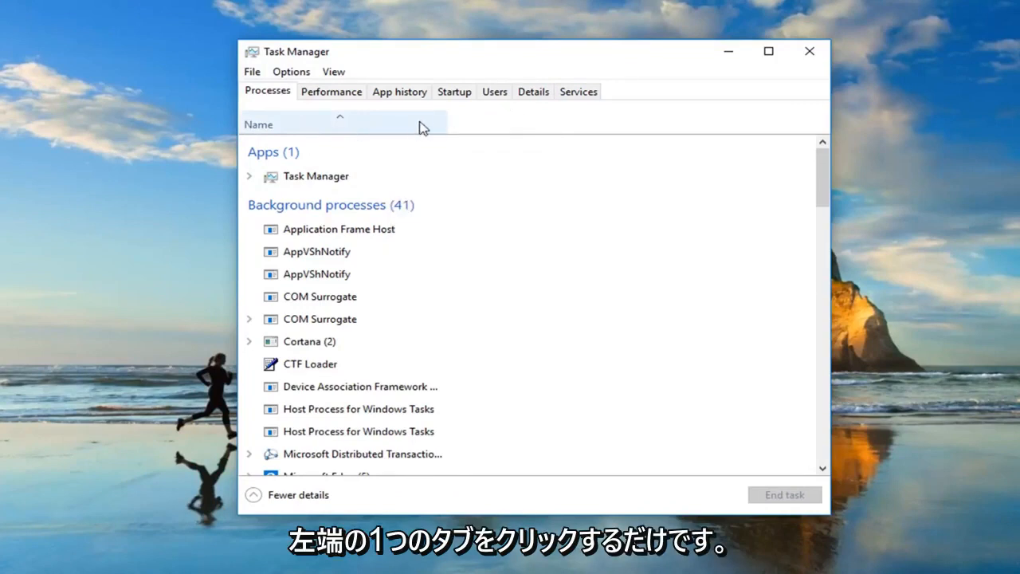
- Show the Process name, CPU, Memory and Disk columns via the header's column menu
right_click(423, 127)
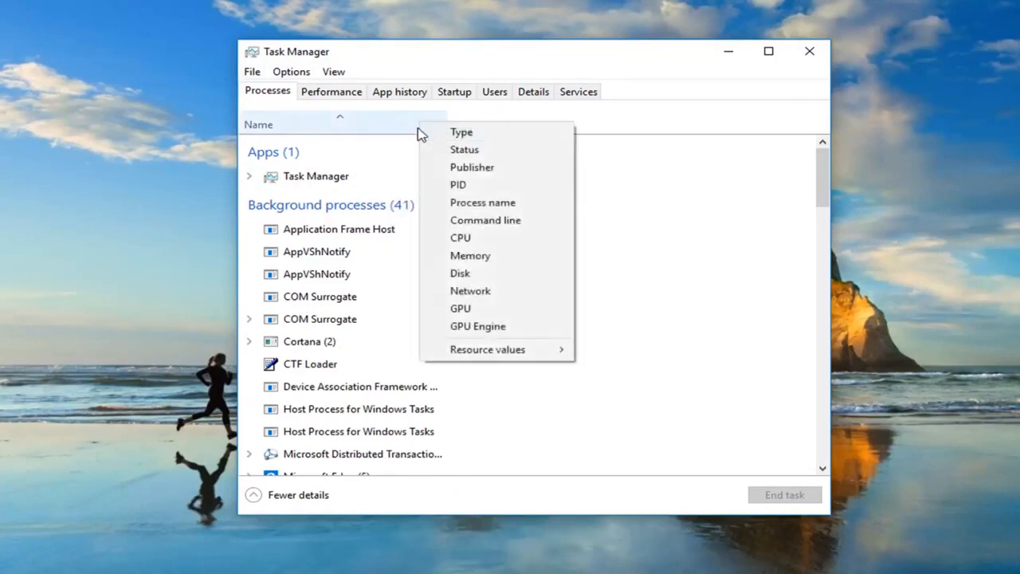
click(481, 201)
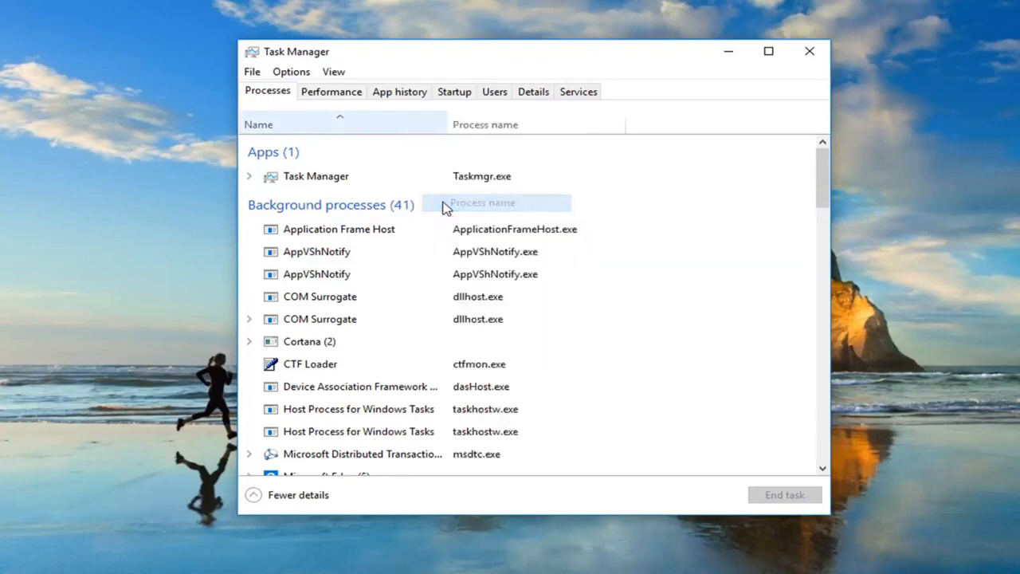
right_click(484, 125)
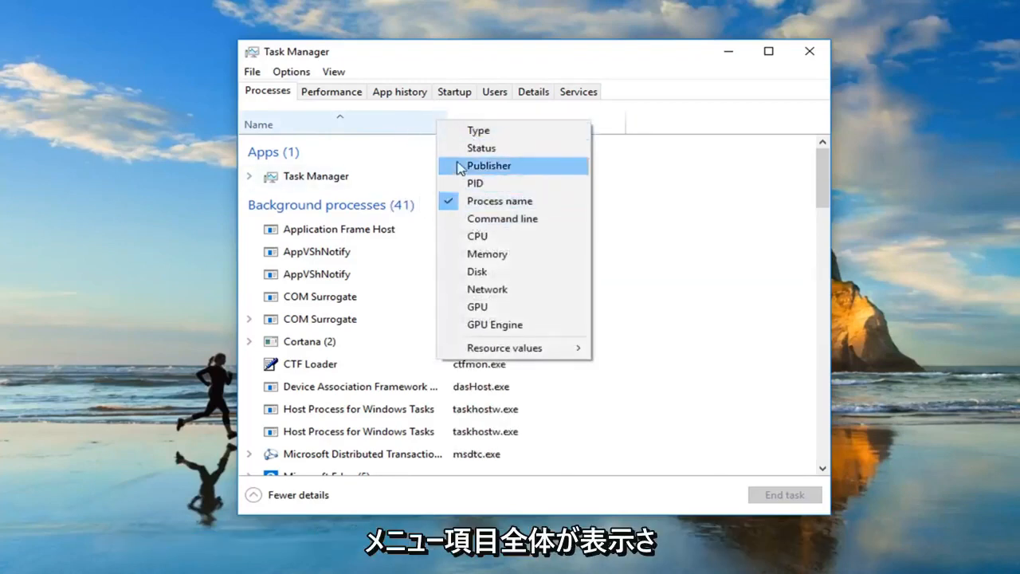
mouse_move(486, 253)
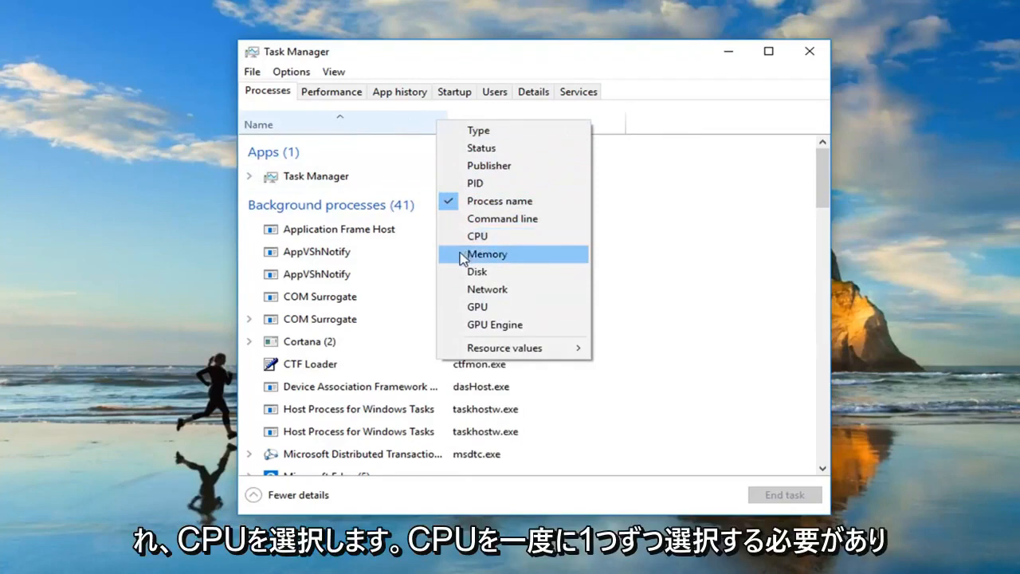
click(476, 236)
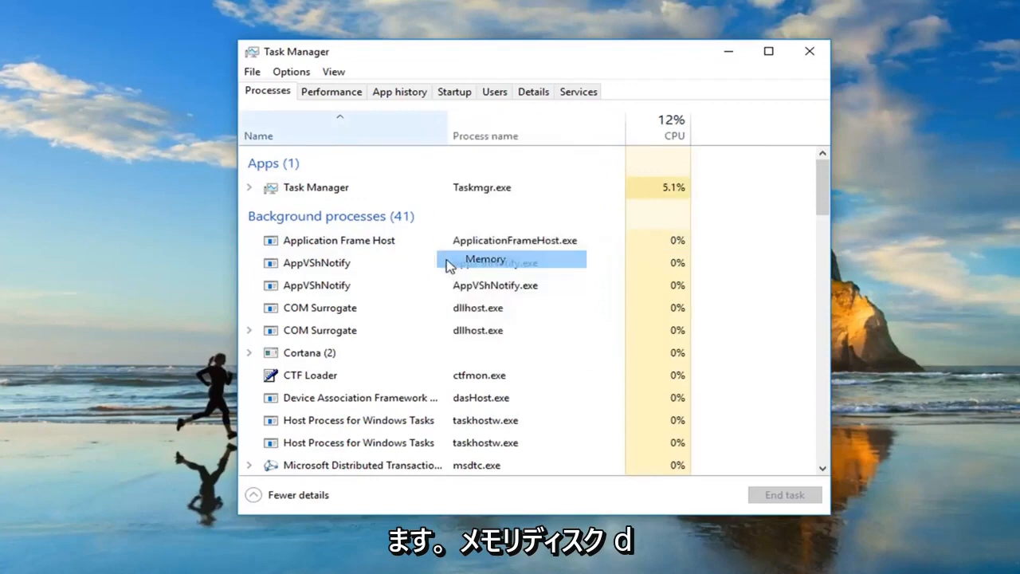
click(484, 258)
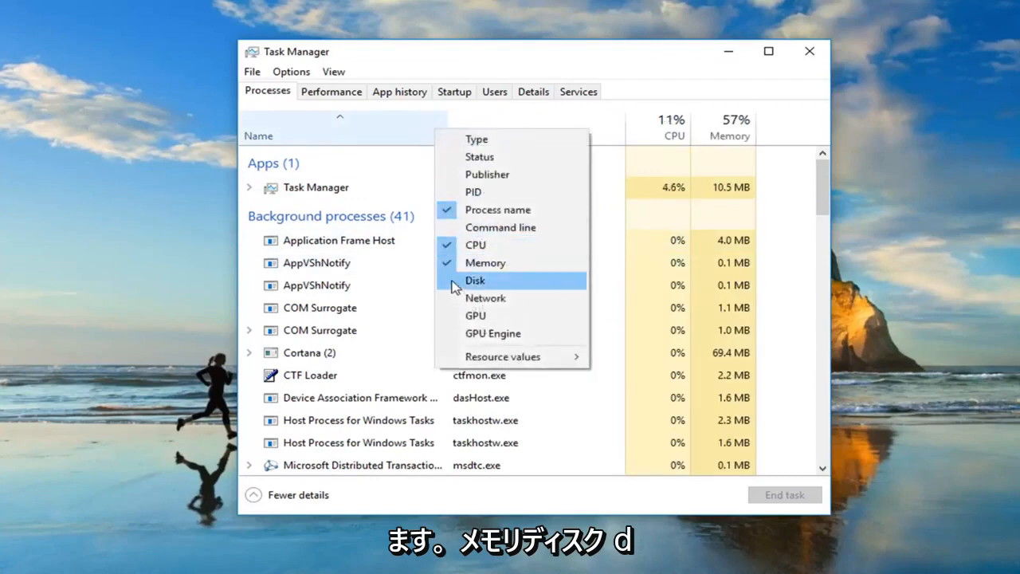
click(475, 280)
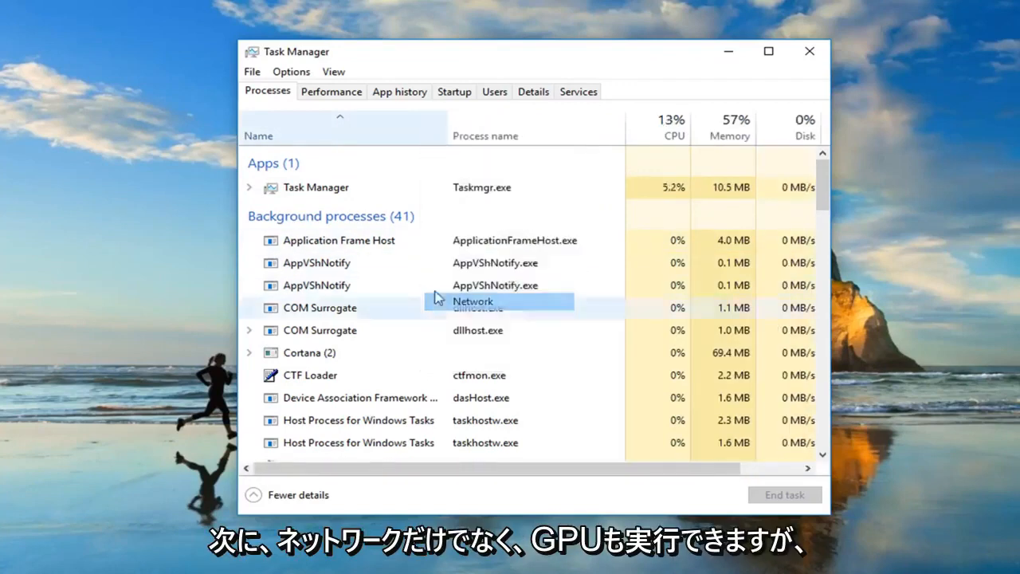